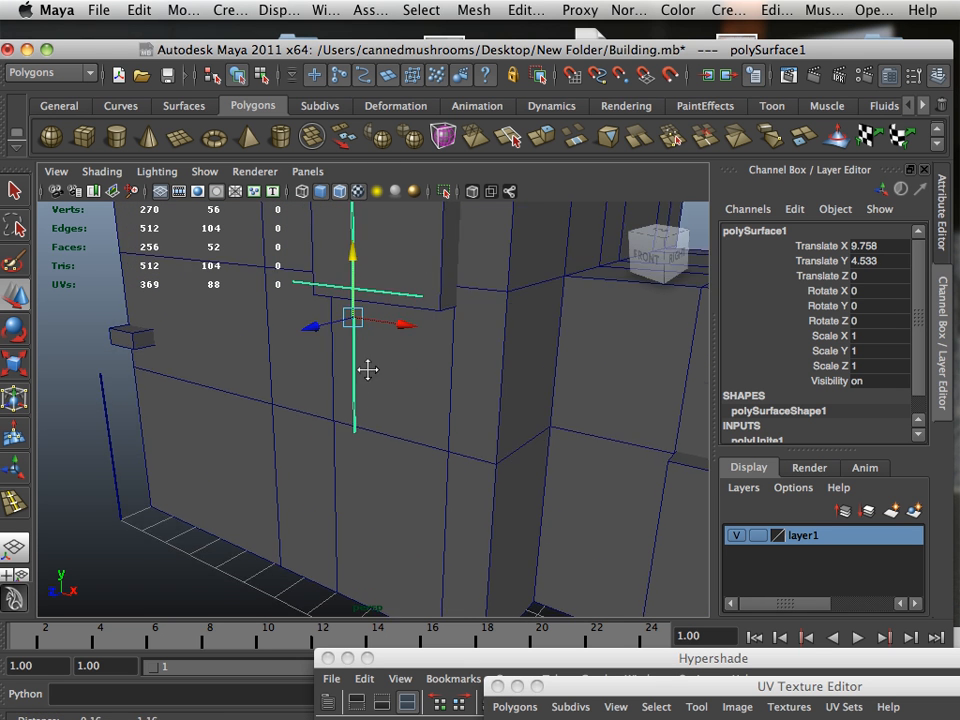
Drag polySurface1 sideways and then further along to reposition the building mesh.
drag(356, 320, 356, 304)
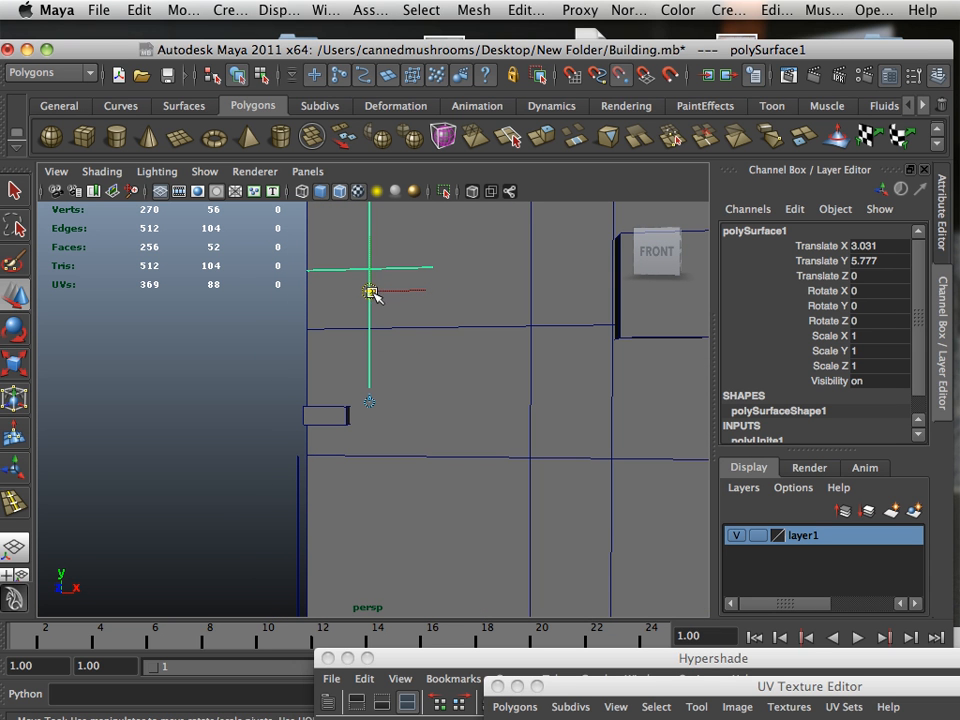
drag(370, 290, 364, 388)
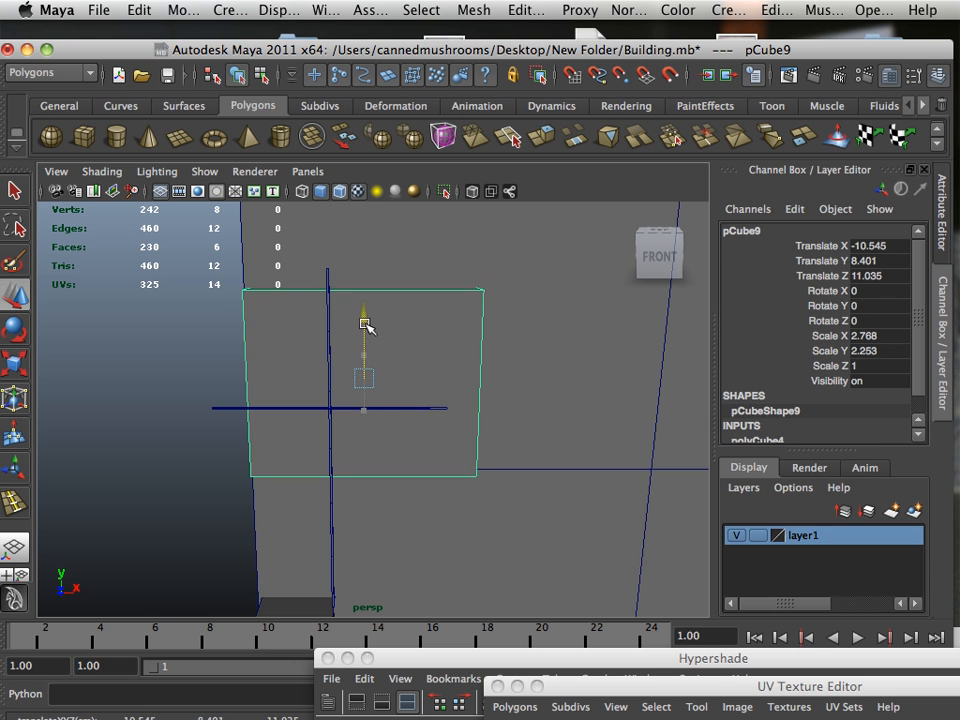
Place pCube9 and its duplicate pCube12 side by side against the wall at eye height.
drag(364, 378, 484, 378)
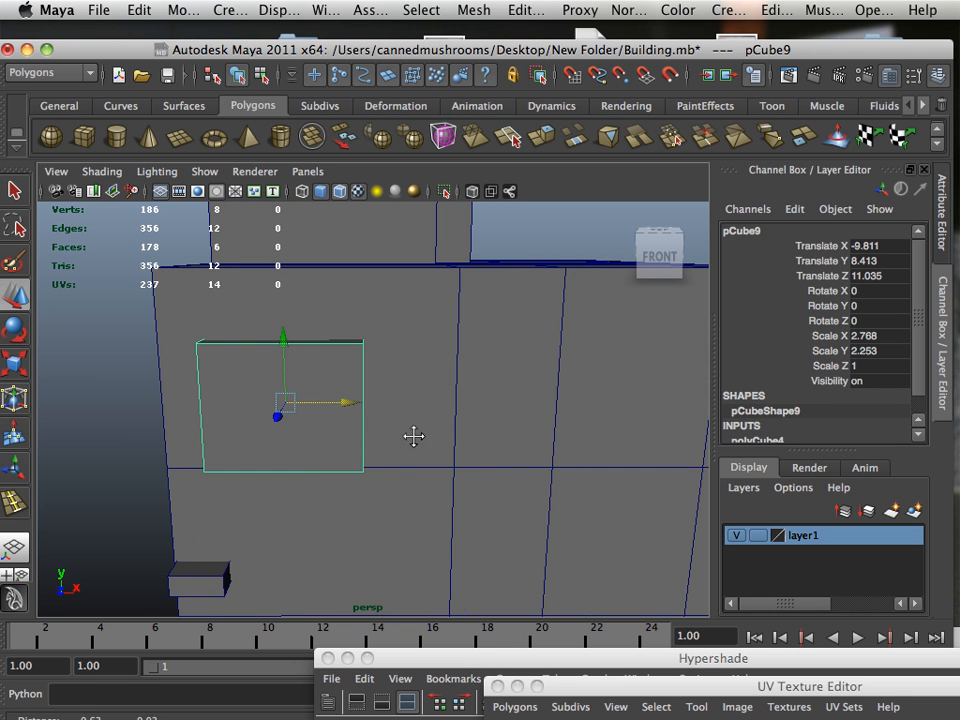
mouse_move(344, 404)
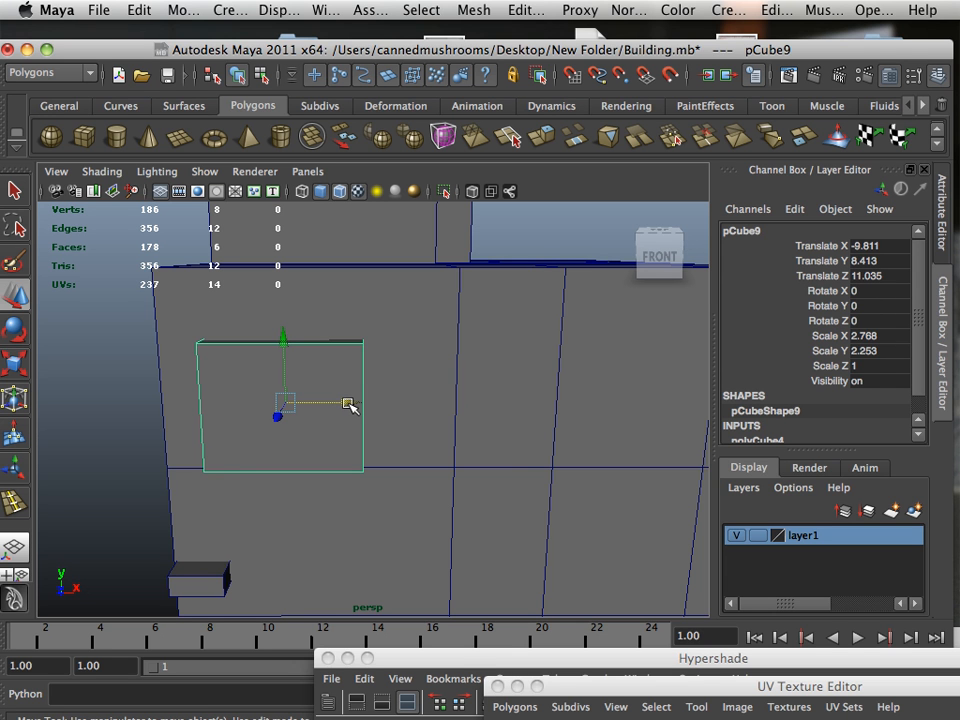
drag(344, 404, 370, 404)
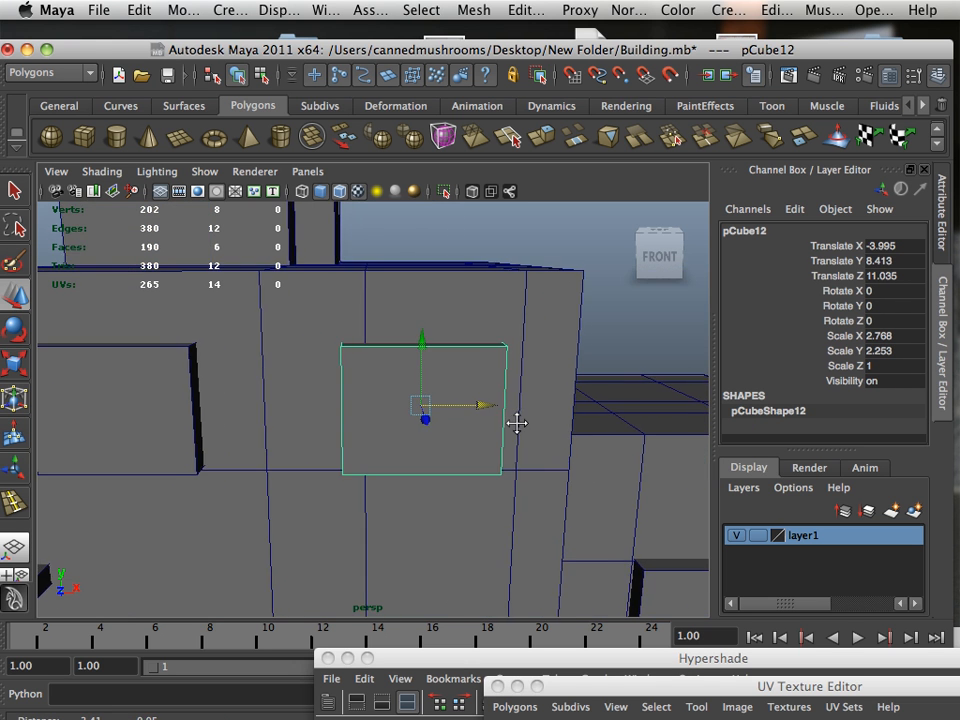
drag(490, 404, 516, 412)
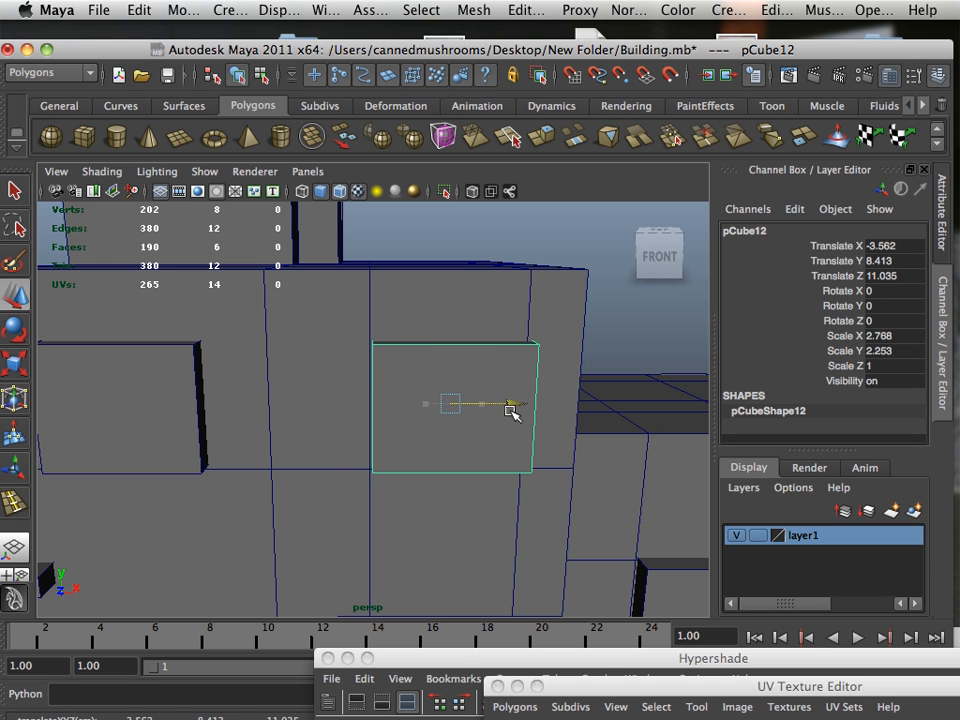
drag(510, 404, 504, 412)
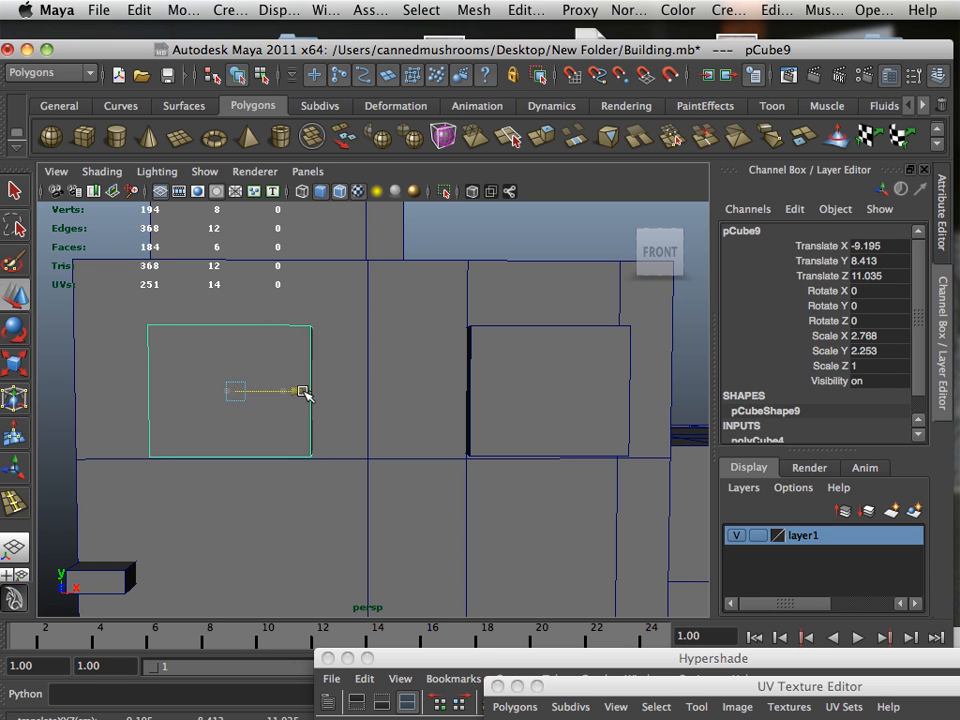
drag(300, 390, 312, 392)
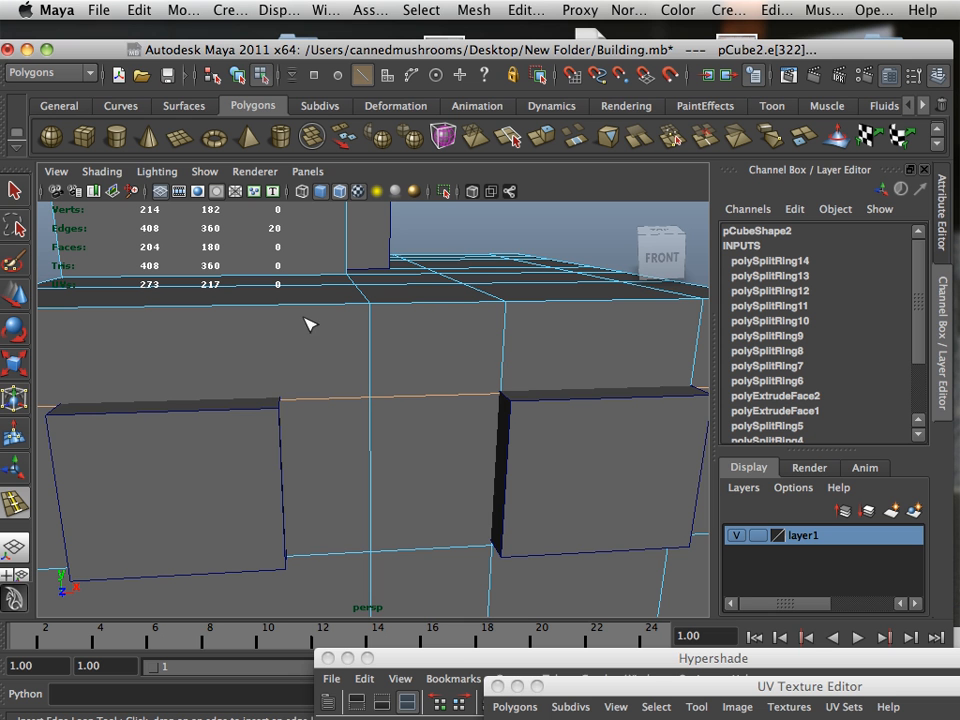
Insert another edge loop across the wall and prepare the faces behind the window boxes for deletion.
click(284, 300)
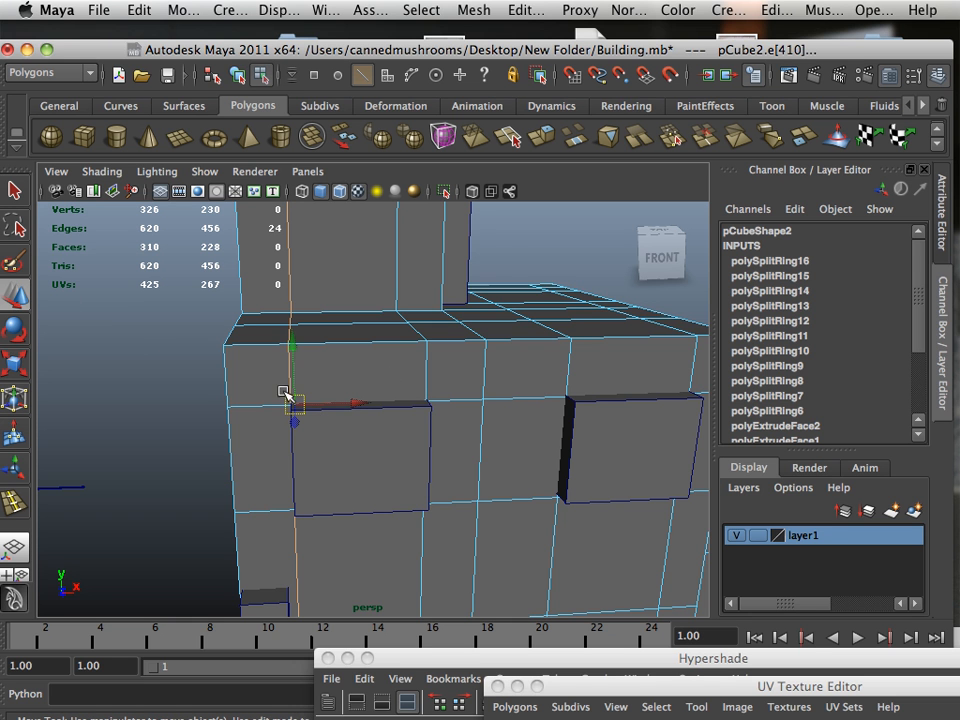
click(620, 444)
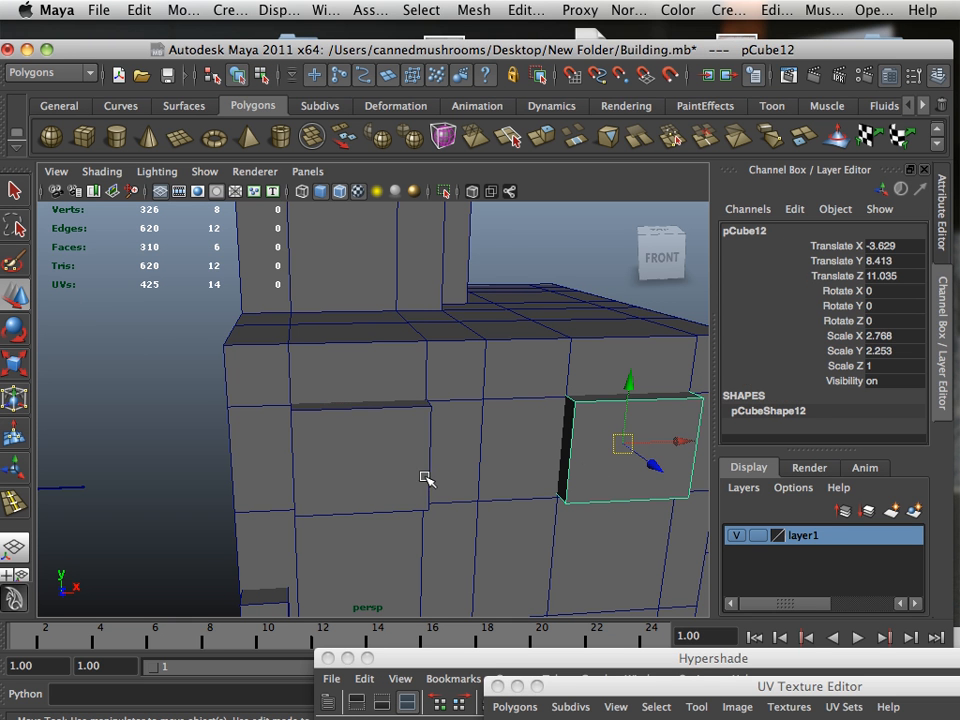
click(360, 450)
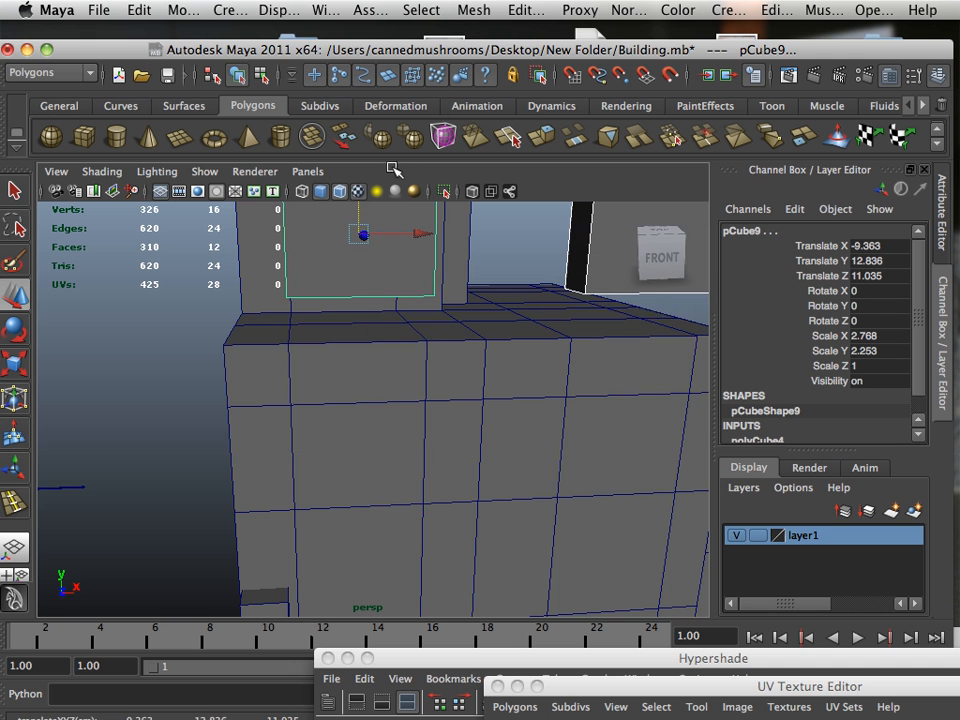
right_click(444, 384)
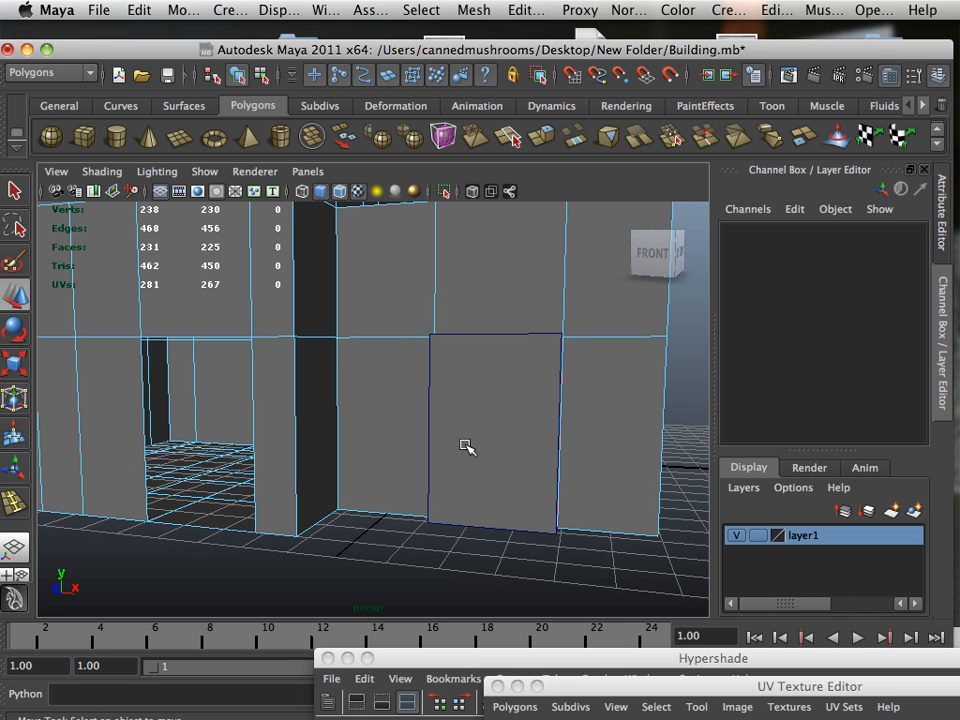
Return the wall to Object Mode and select the mesh to guide deleting the doorway faces.
right_click(468, 448)
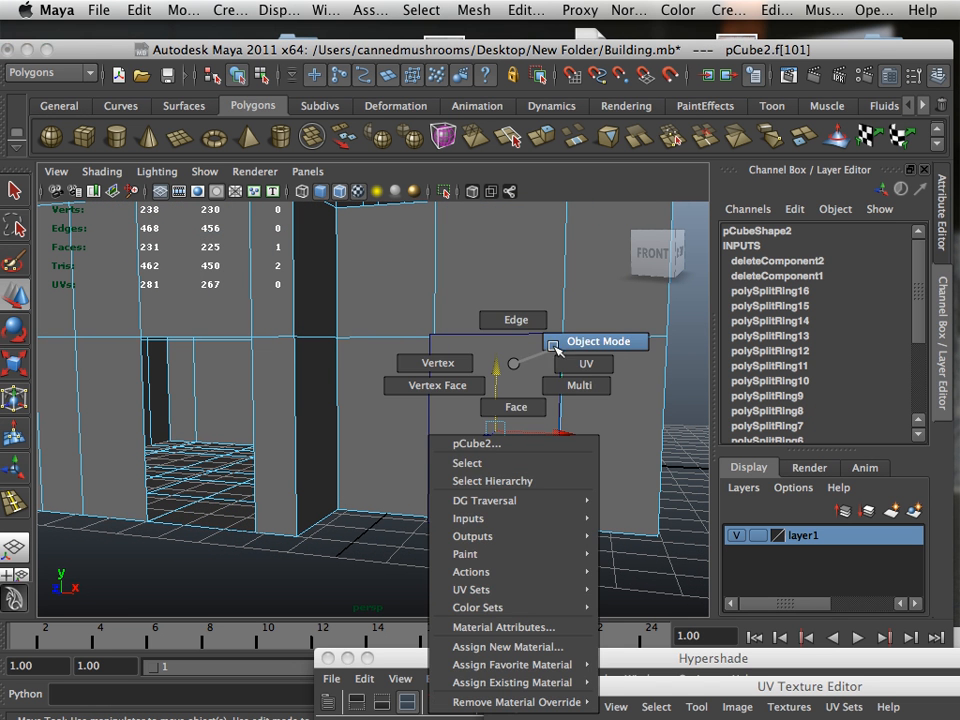
click(596, 340)
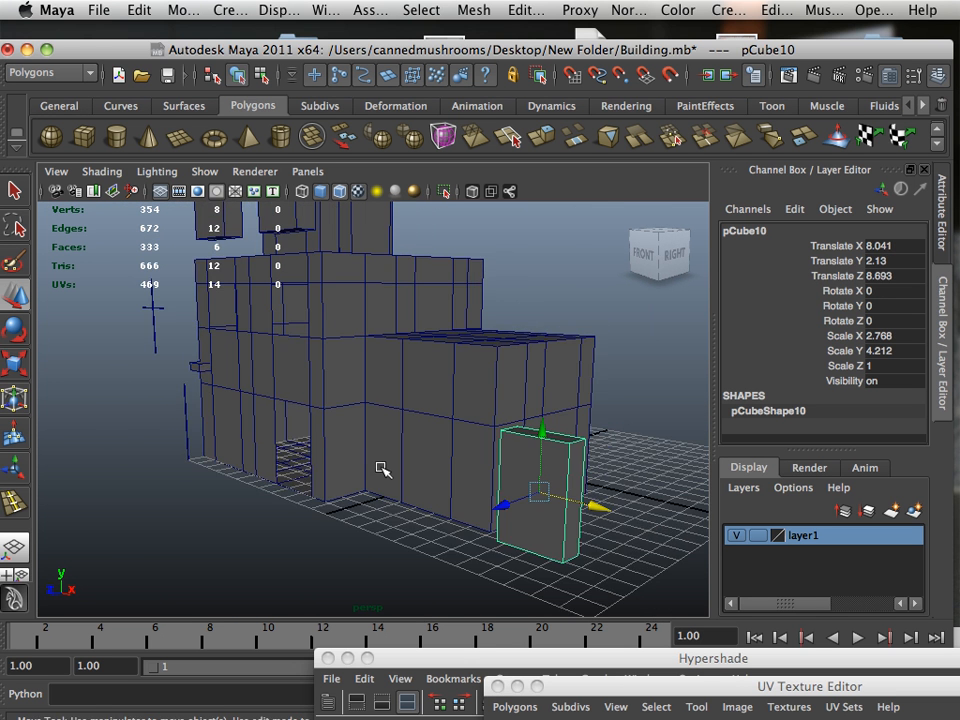
right_click(380, 460)
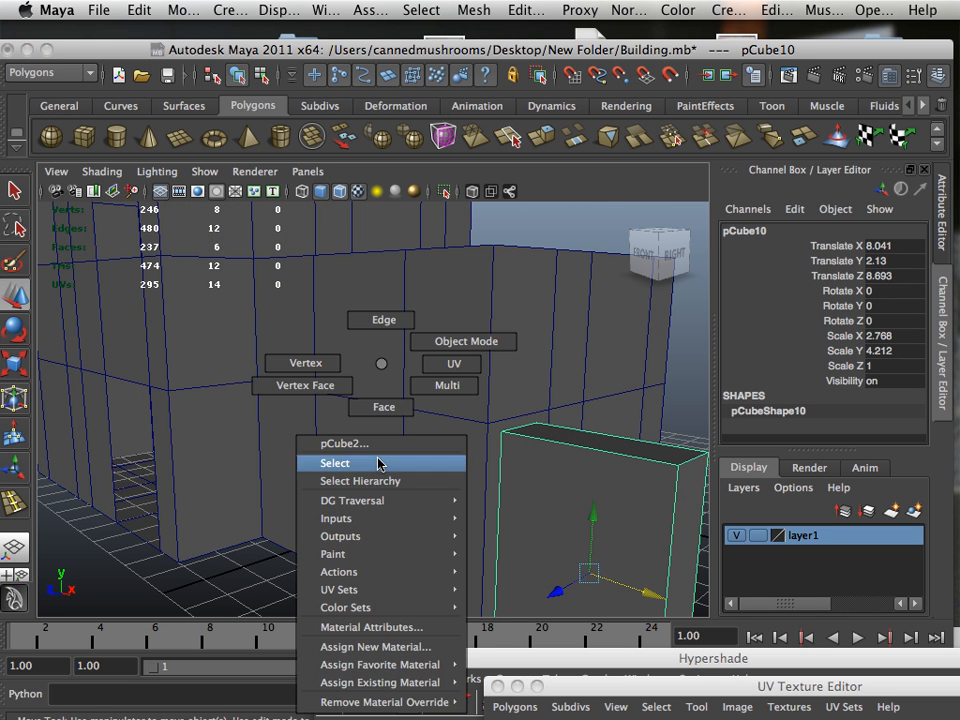
click(336, 462)
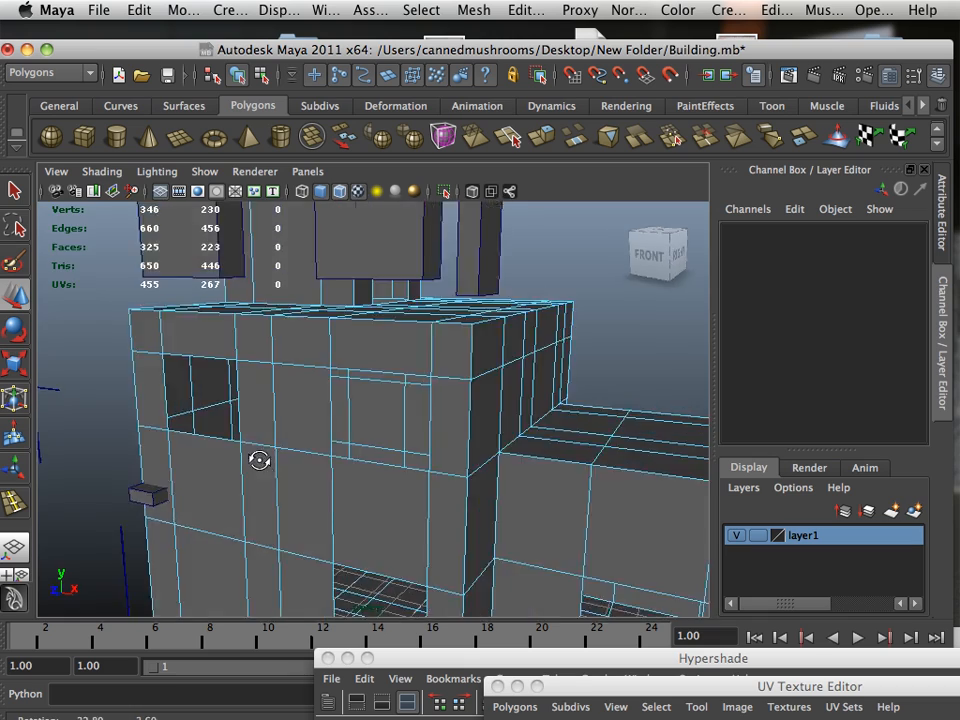
Orbit to the whole building and compare pCube9's height with the wall edge loops in the front view.
drag(260, 460, 348, 476)
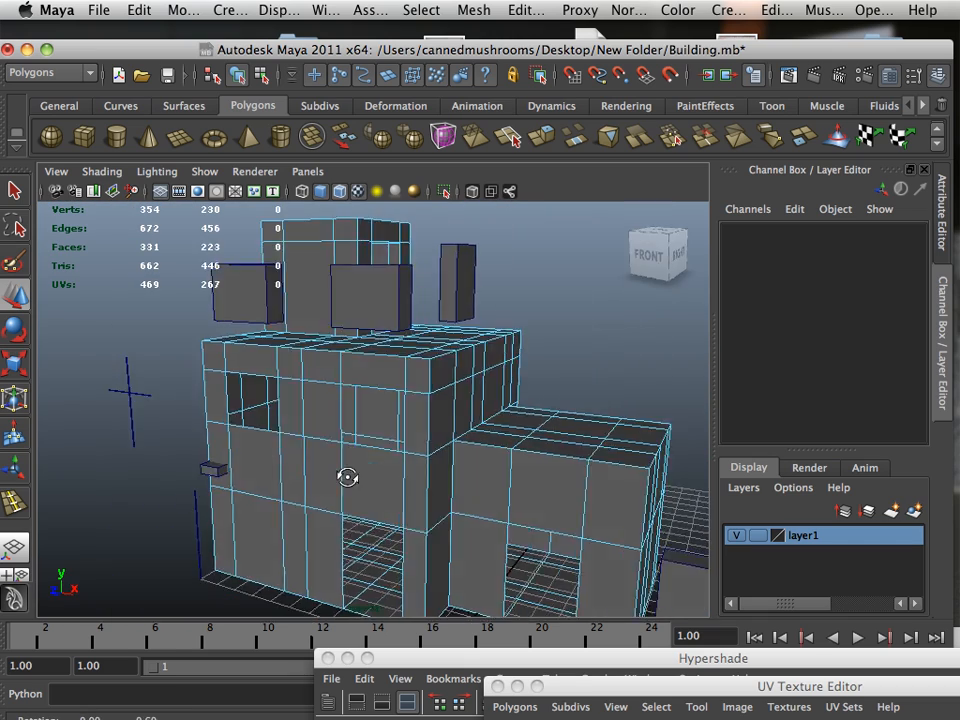
drag(348, 476, 156, 452)
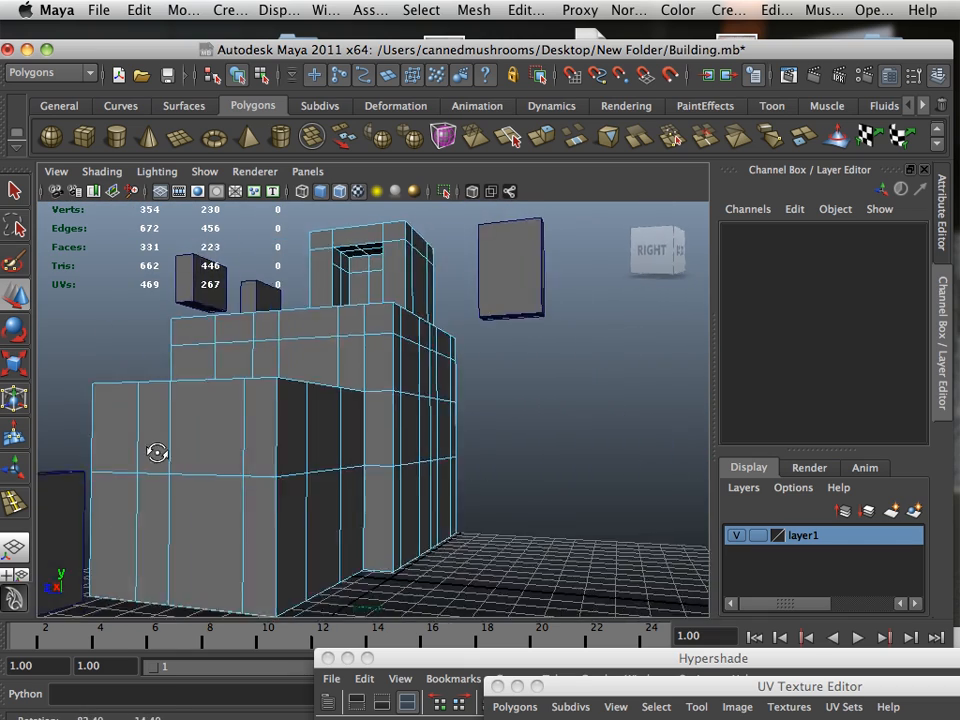
drag(156, 452, 320, 490)
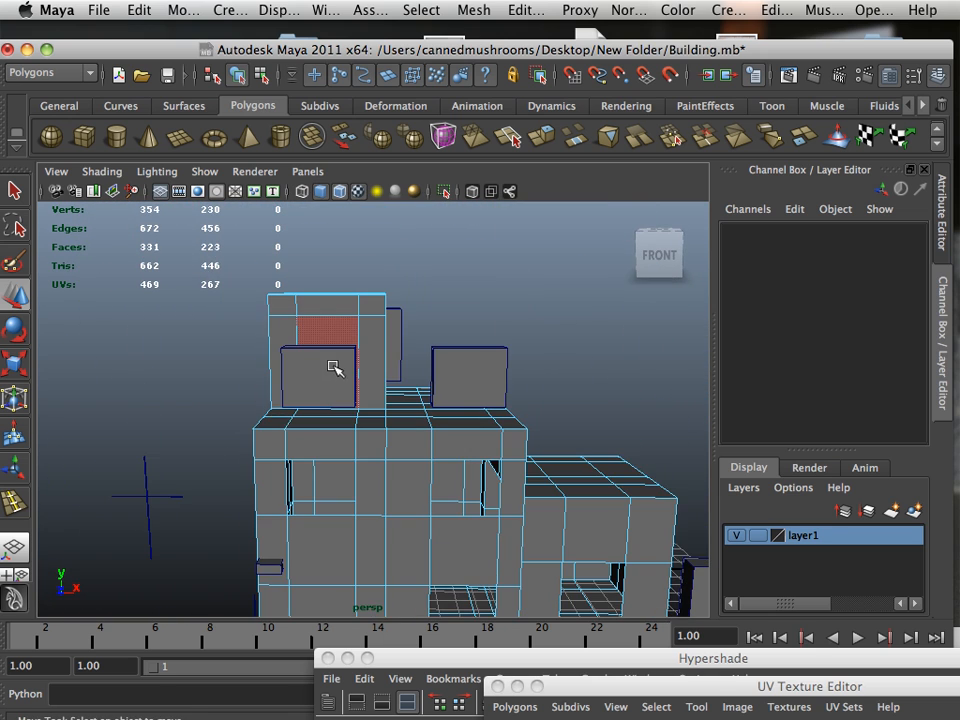
click(320, 370)
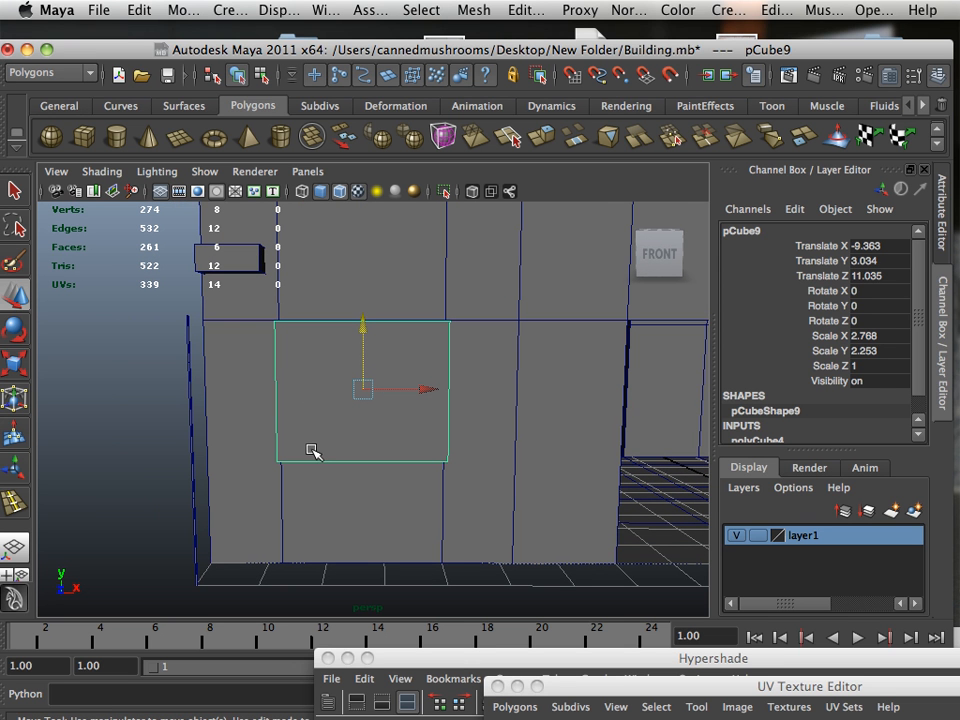
click(524, 8)
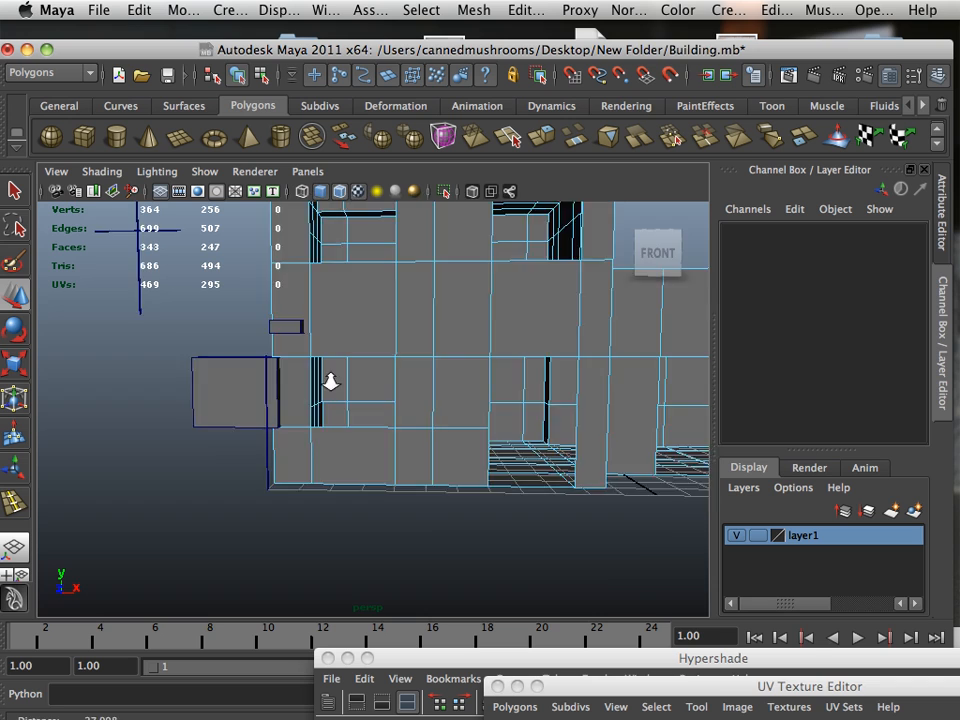
Select and delete eye-height wall faces in the front and side views to cut more openings.
drag(330, 380, 344, 414)
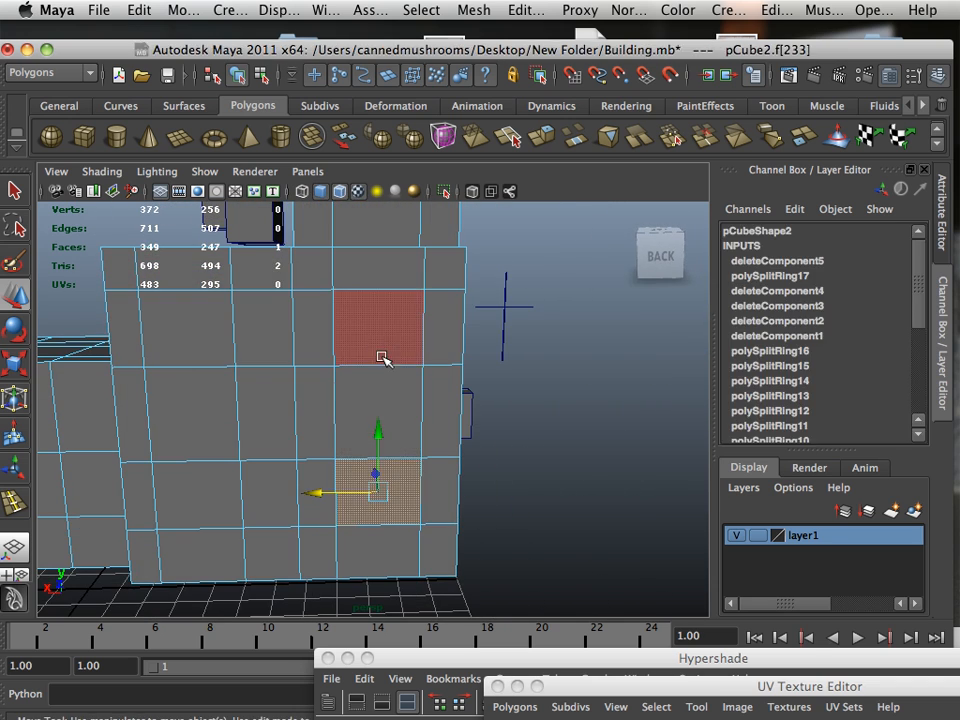
click(218, 496)
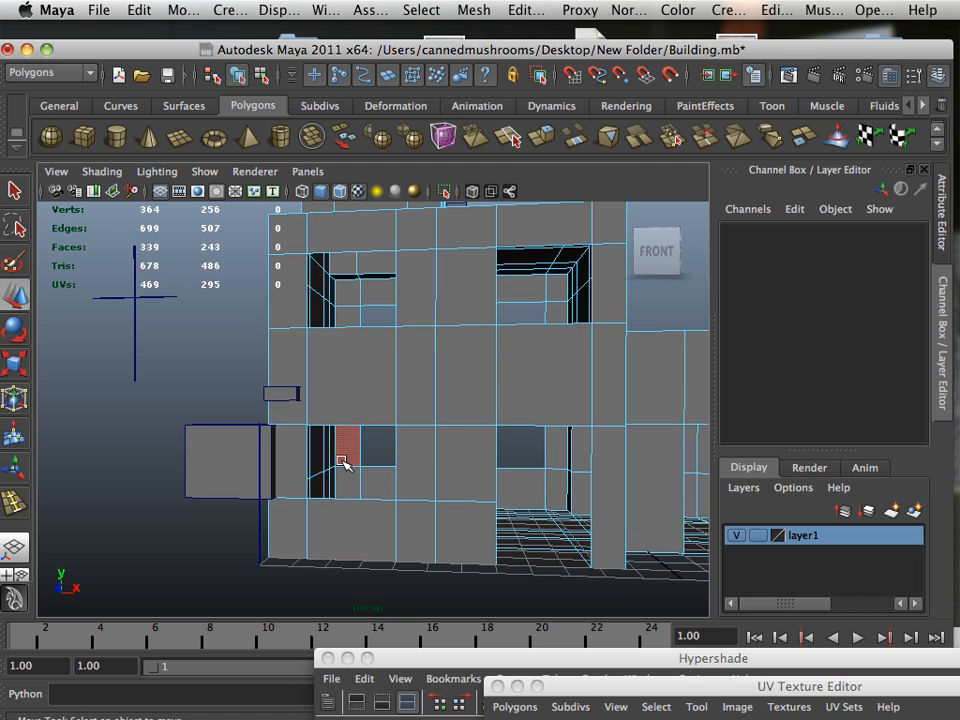
drag(344, 464, 436, 520)
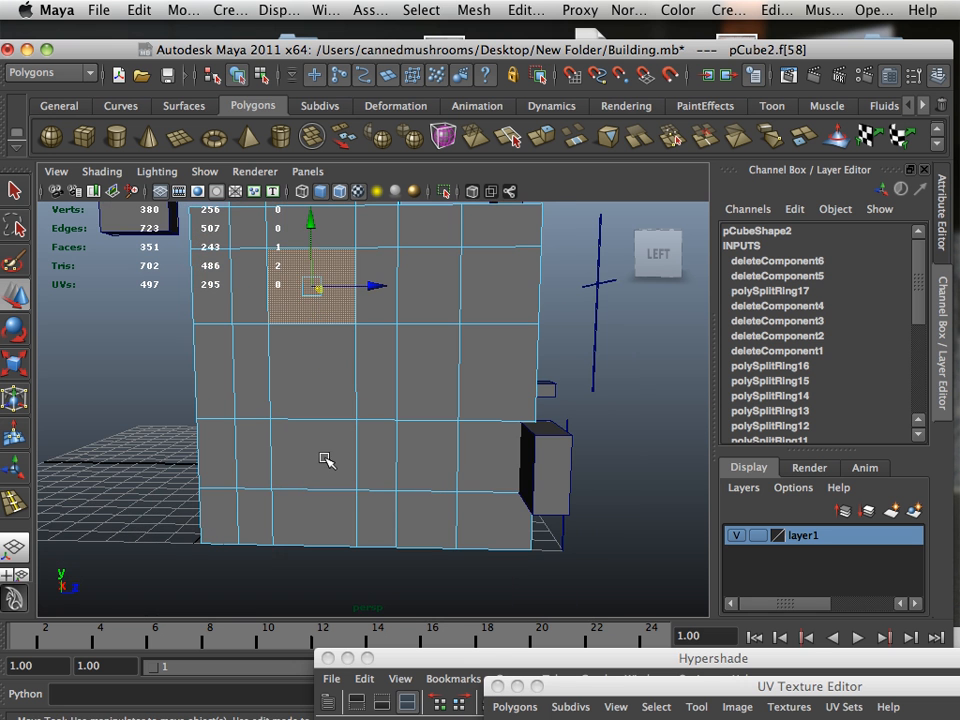
click(310, 460)
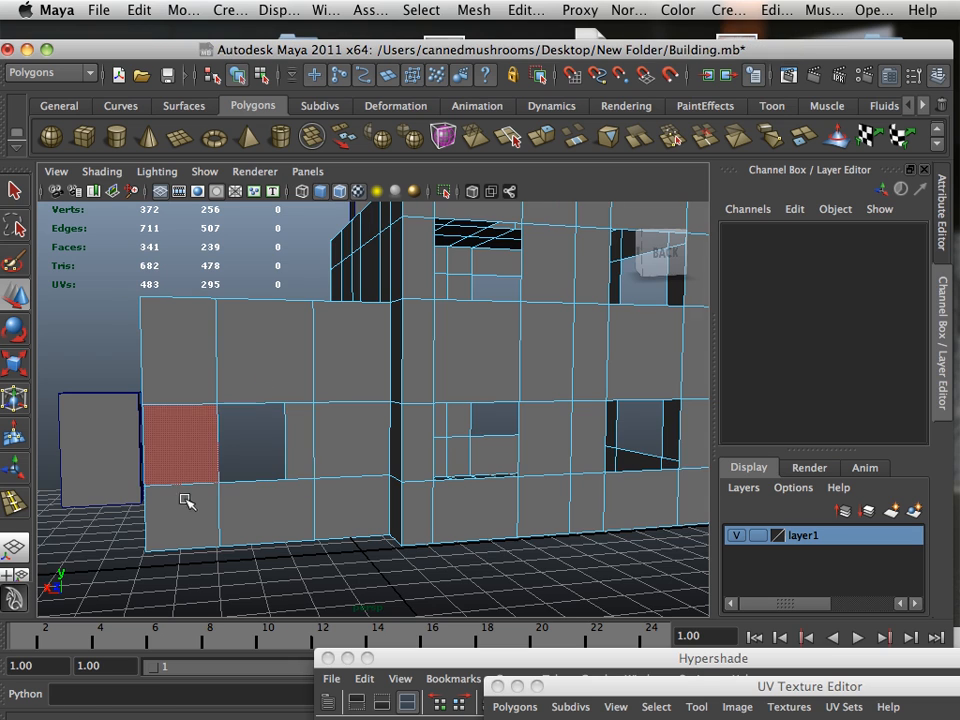
drag(400, 400, 360, 520)
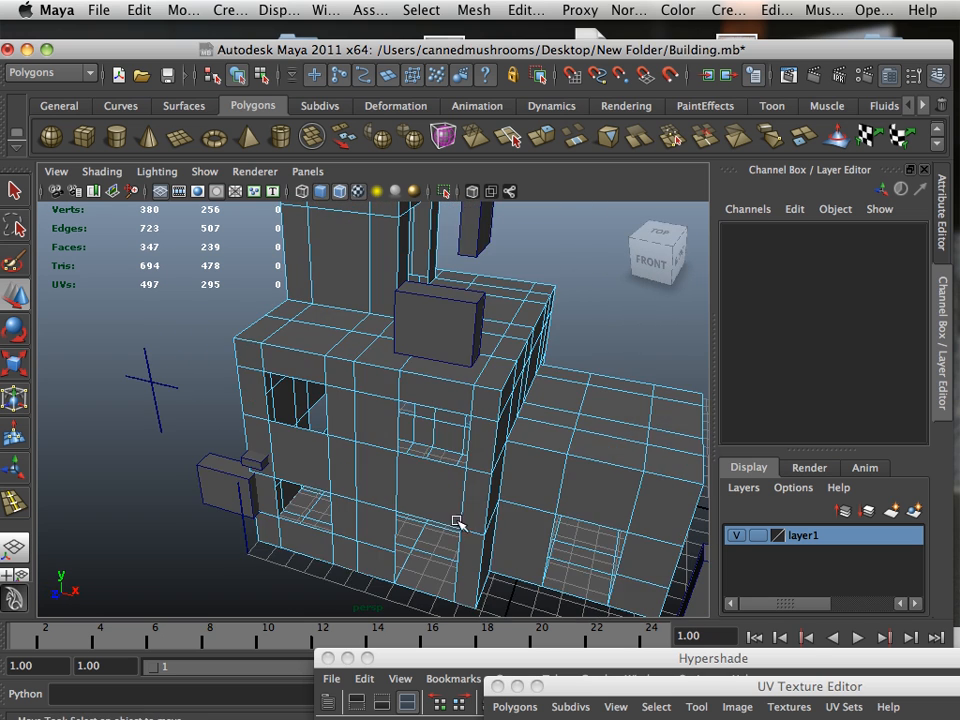
drag(456, 520, 394, 496)
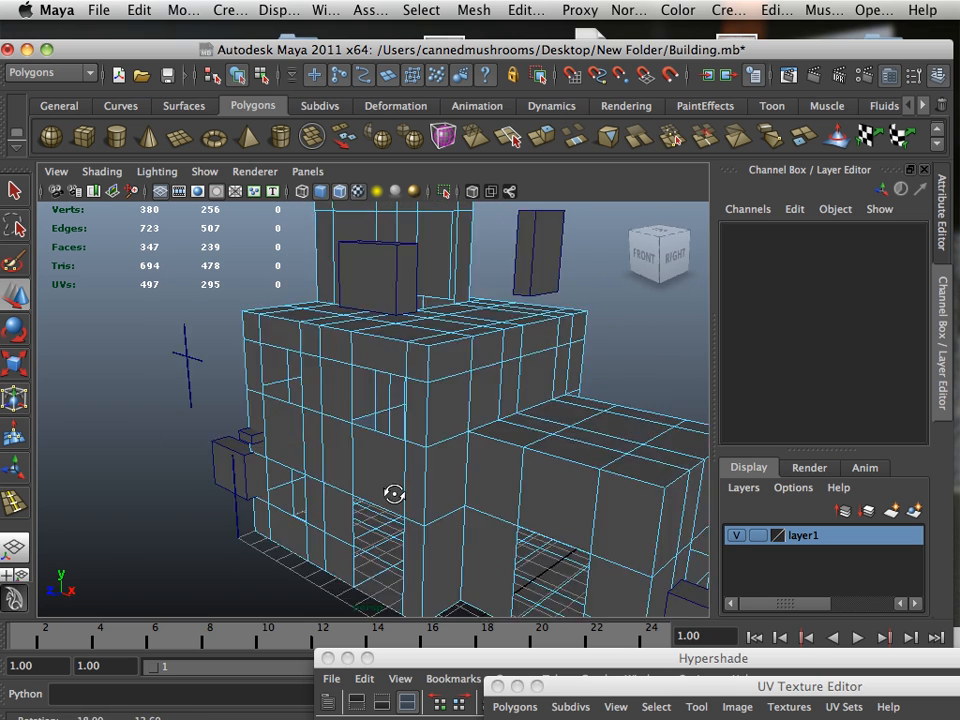
click(100, 172)
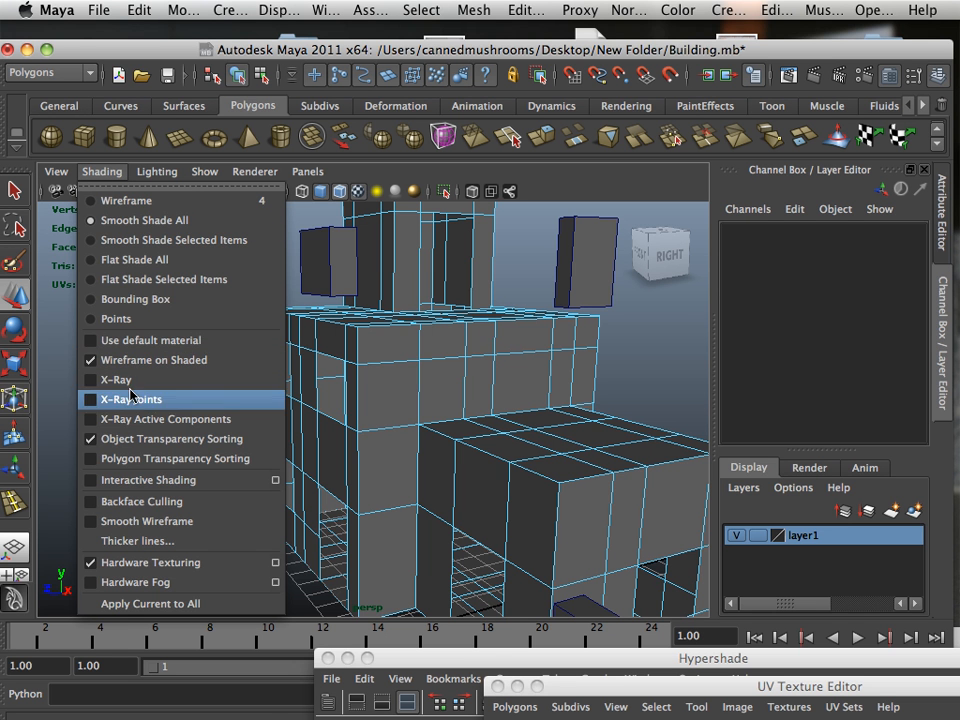
click(132, 400)
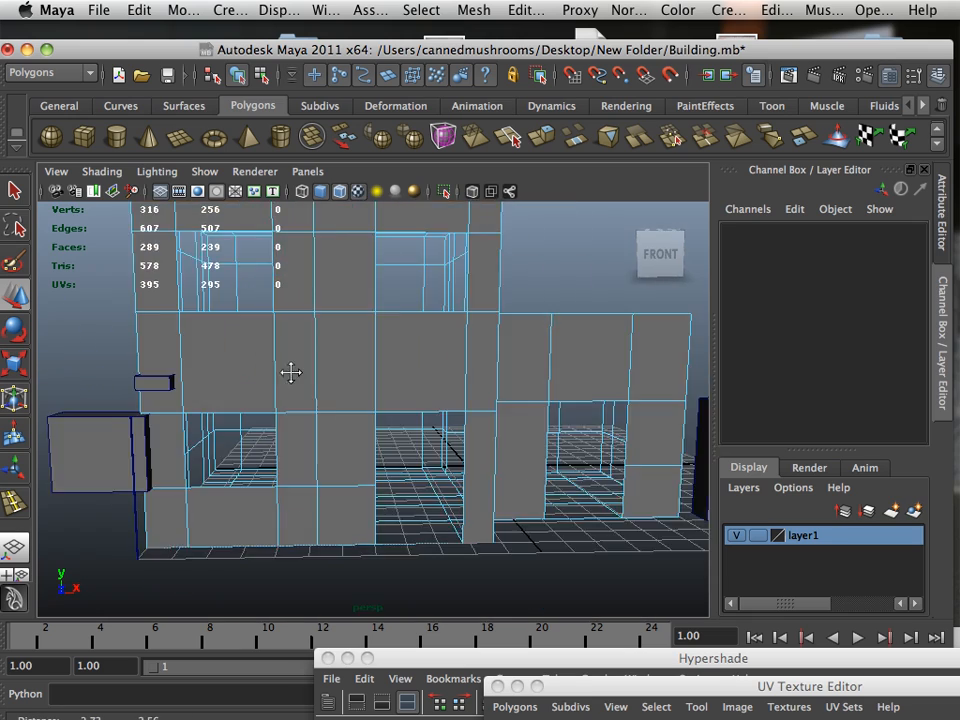
drag(292, 374, 572, 370)
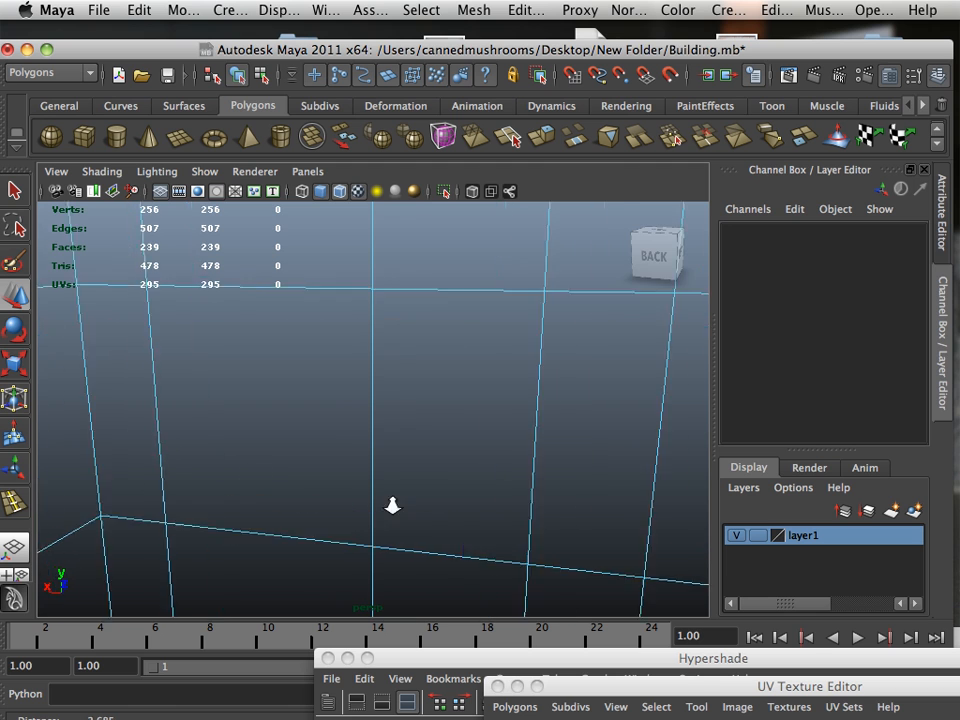
drag(392, 504, 500, 524)
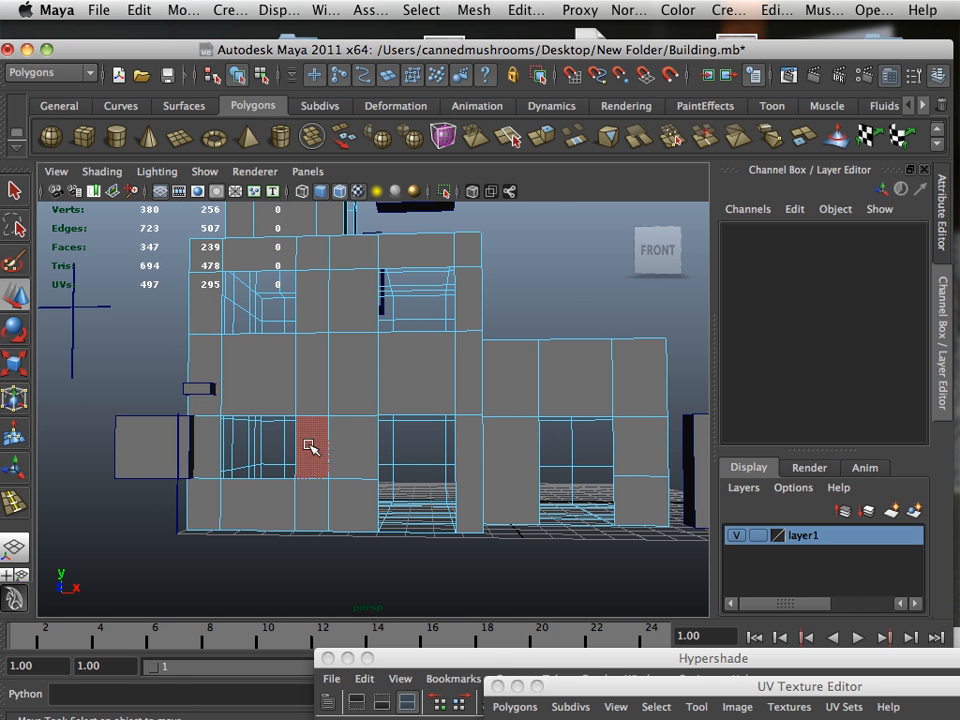
Switch the mesh to Face mode and delete front-wall faces at eye height.
drag(310, 448, 432, 490)
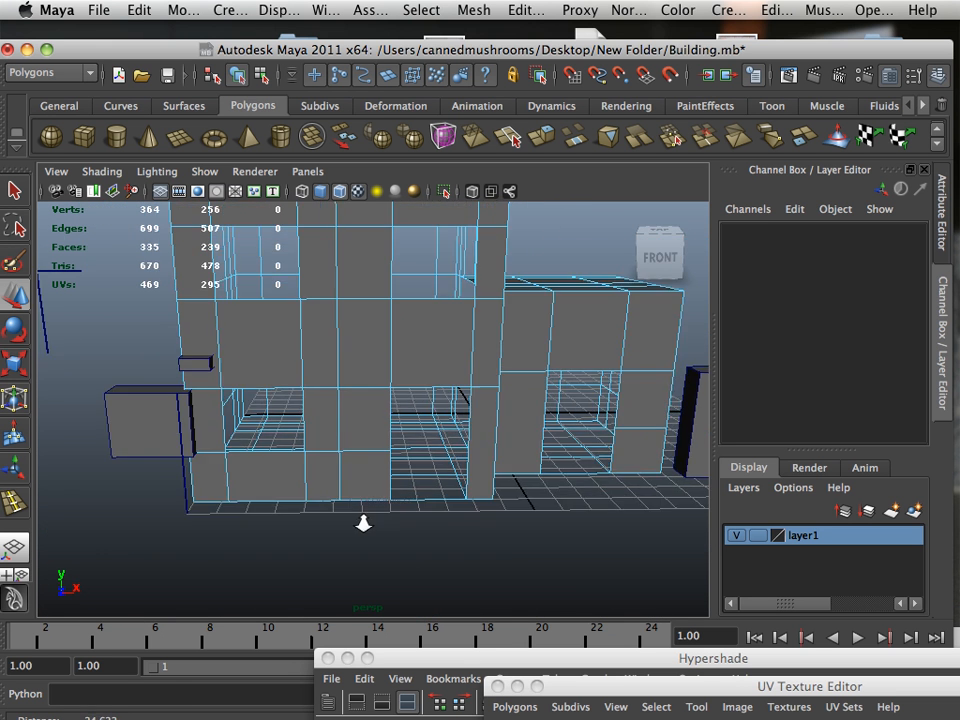
right_click(196, 404)
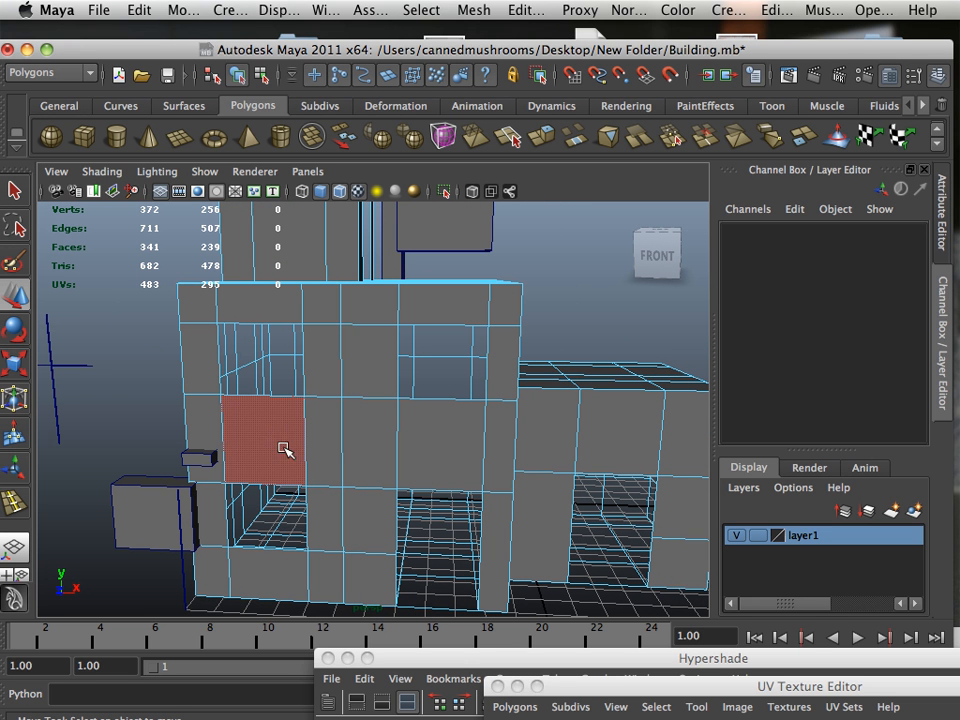
click(330, 390)
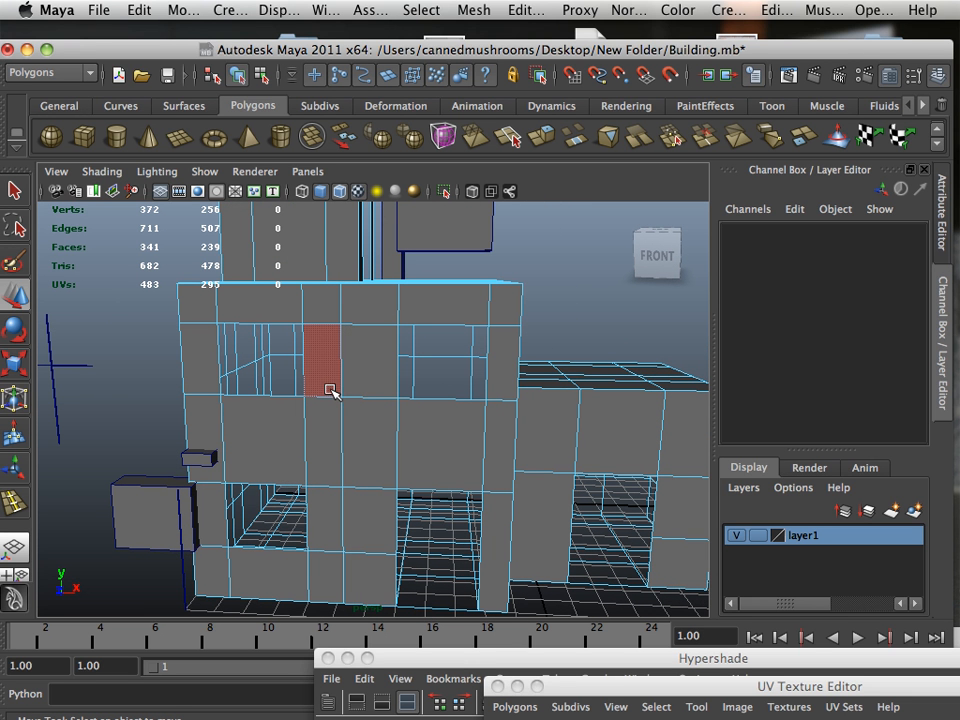